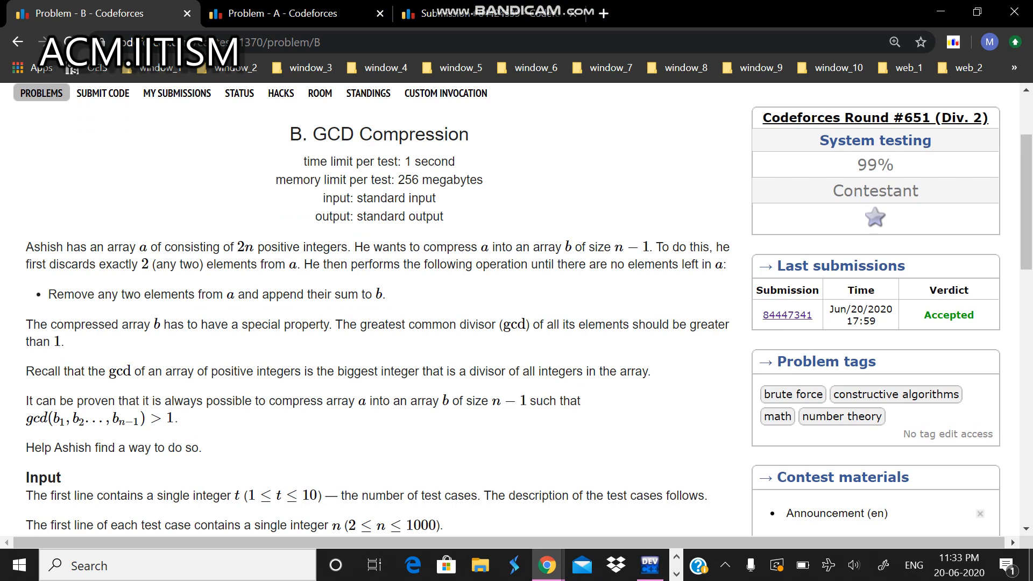
Read the GCD Compression statement, highlighting the rule about appending a pair's sum.
scroll(down, 3)
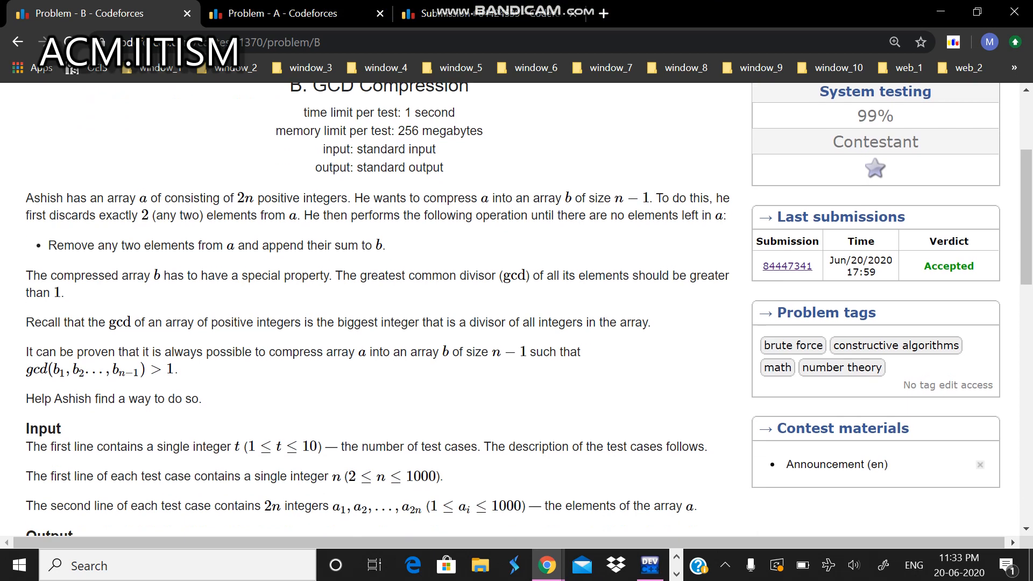
scroll(down, 3)
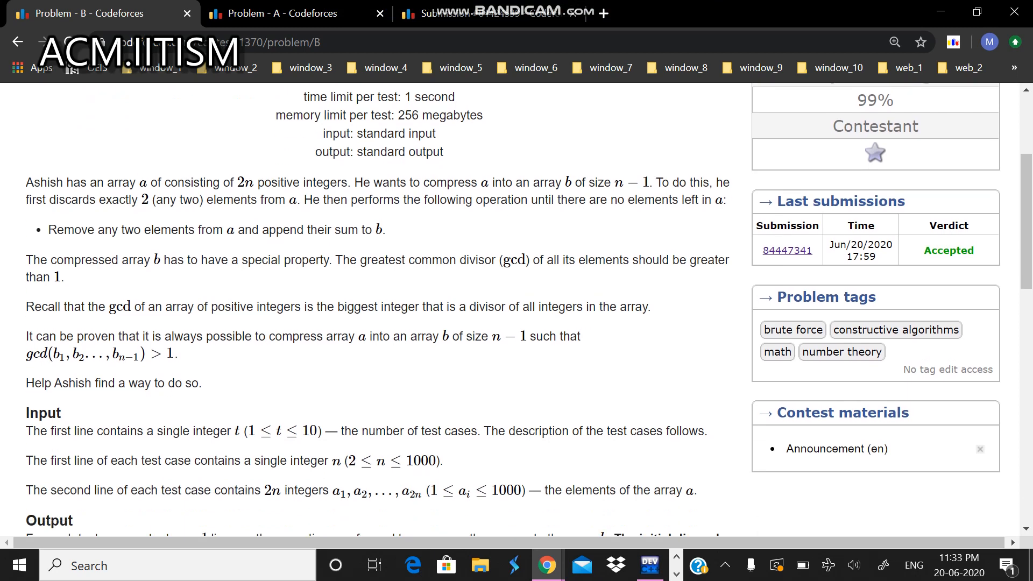
drag(236, 182, 324, 182)
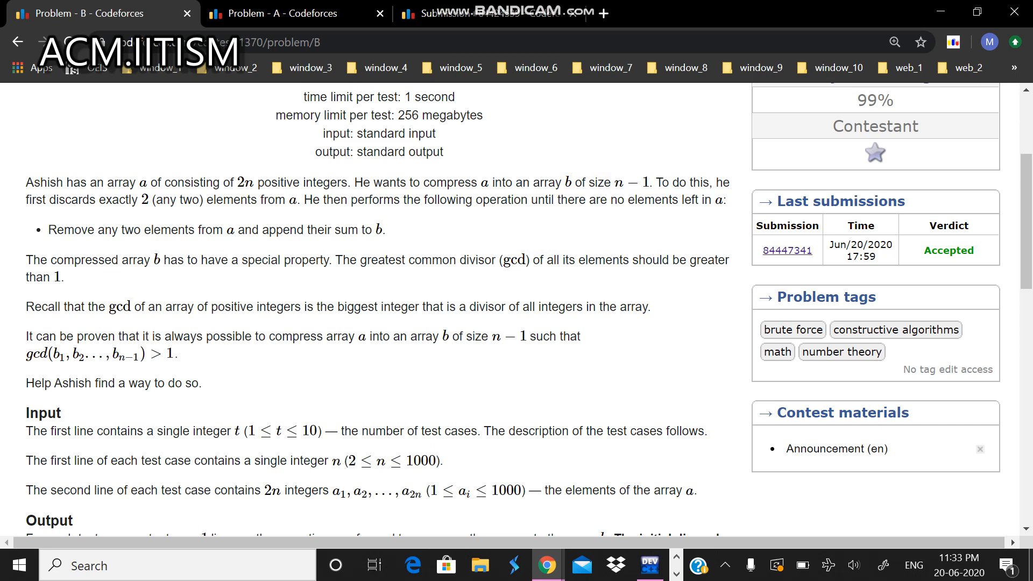
scroll(down, 3)
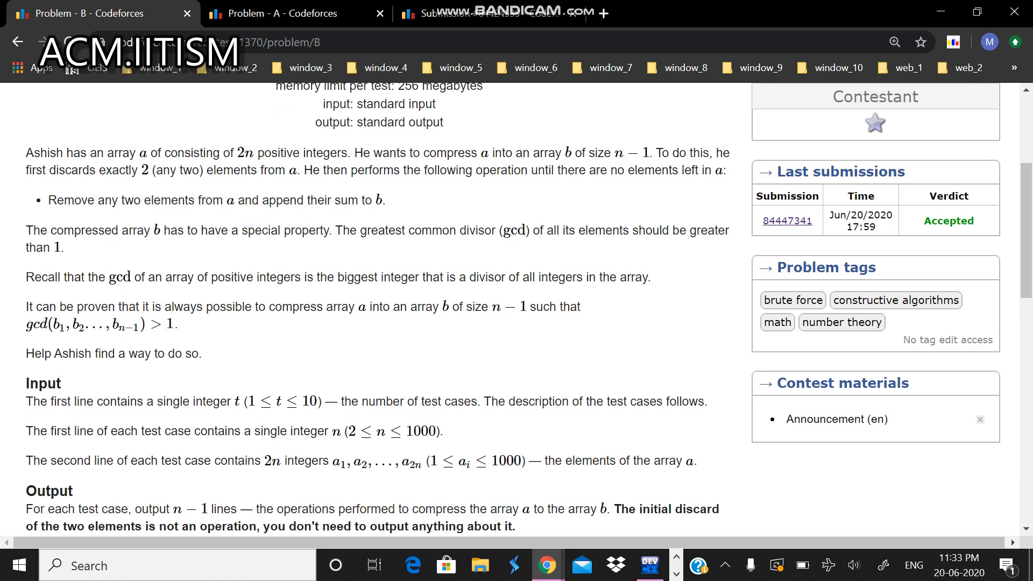
scroll(down, 3)
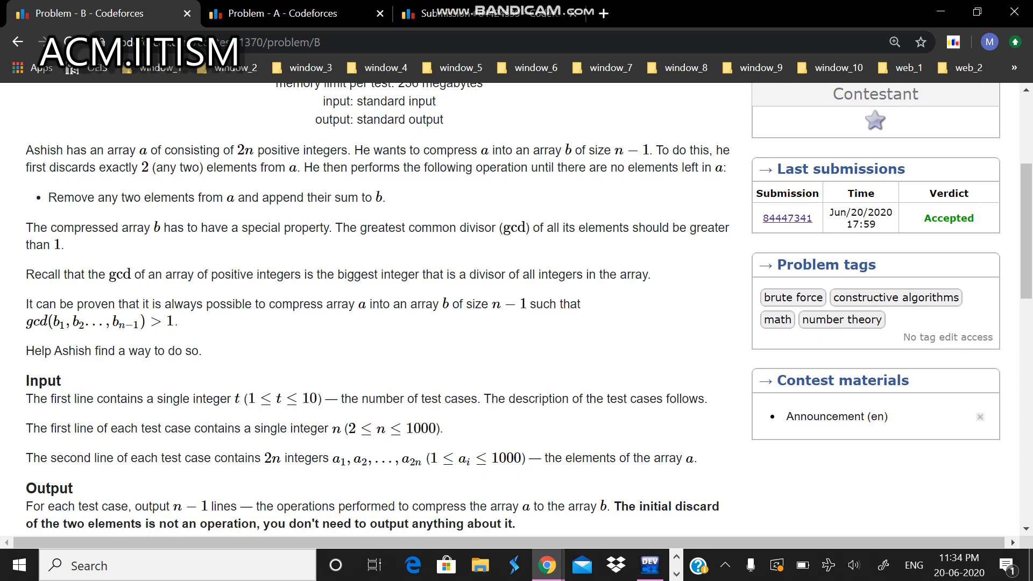
drag(96, 197, 250, 197)
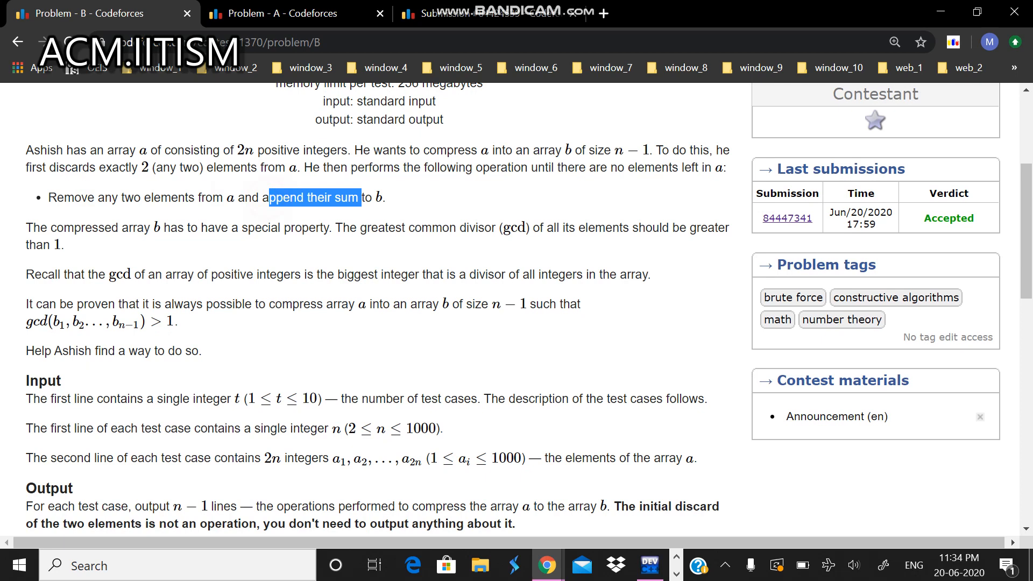
Scroll on to the Input and Output sections and highlight a format phrase.
scroll(down, 3)
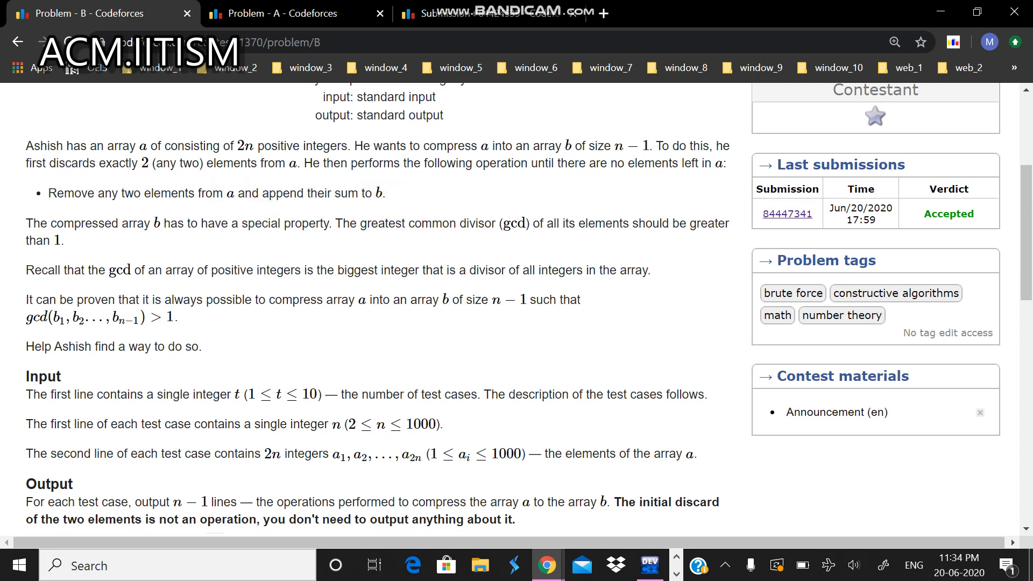
scroll(down, 3)
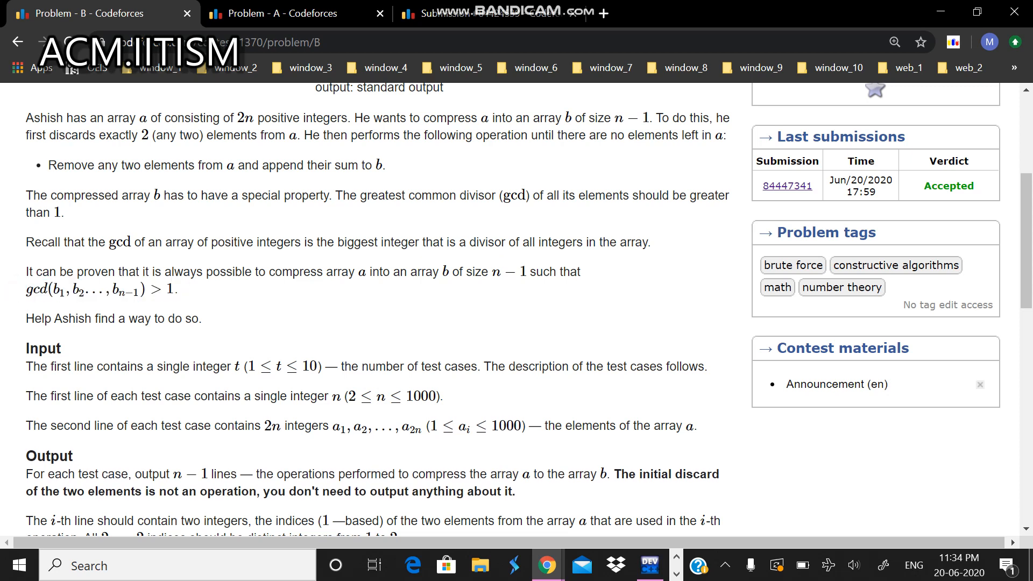
scroll(down, 3)
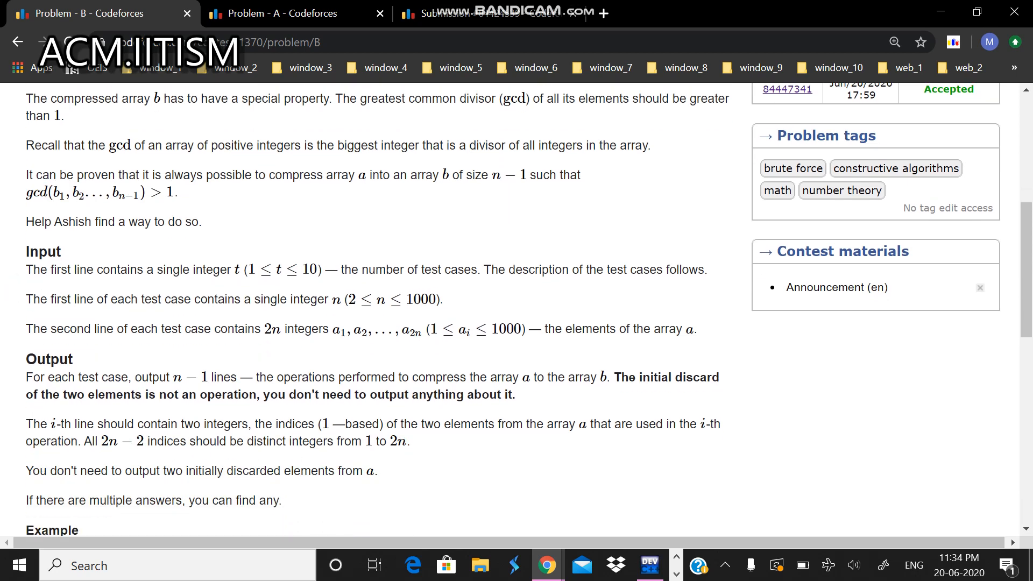
scroll(down, 3)
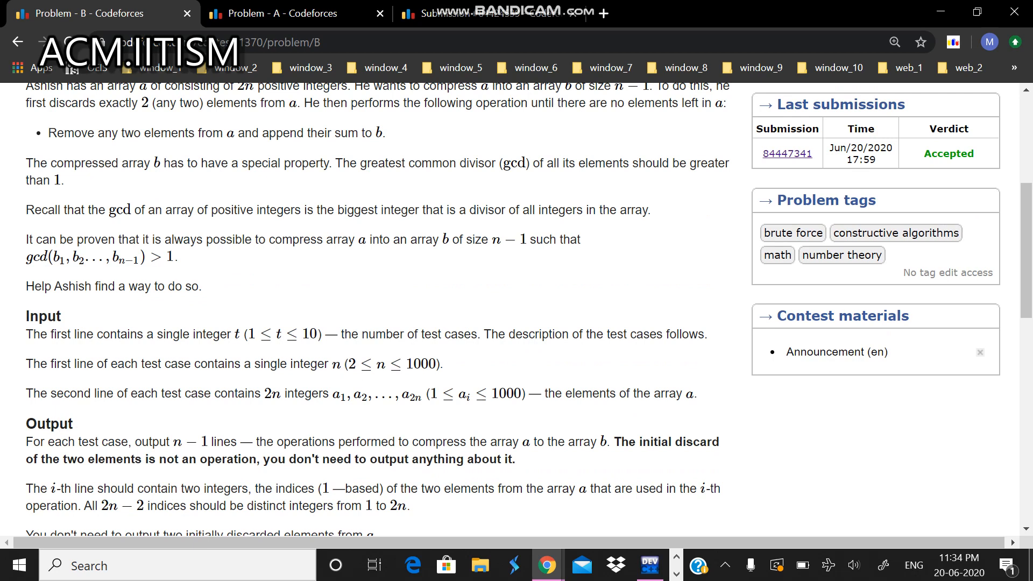
drag(121, 133, 234, 132)
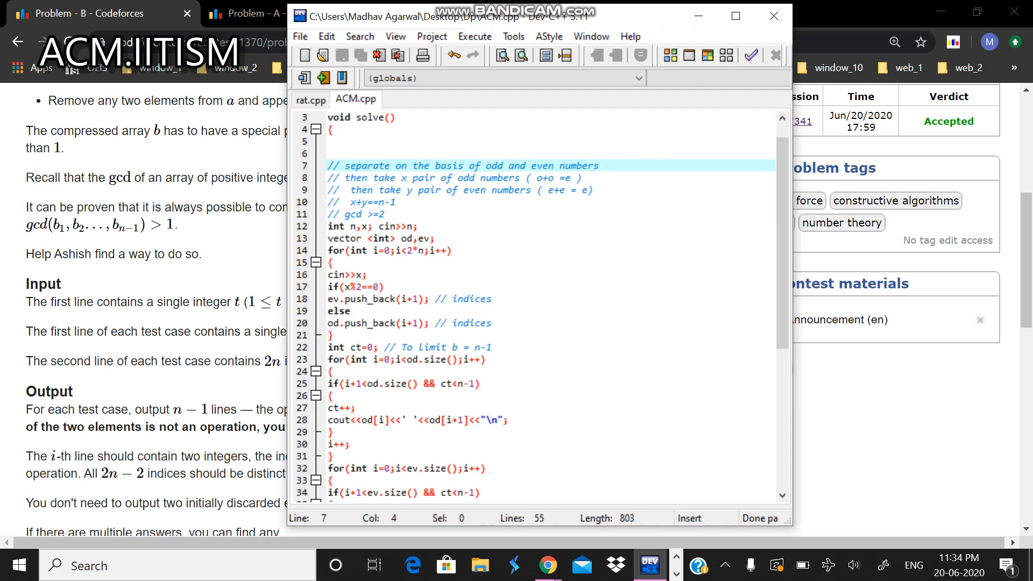
Walk through the comments on saving odd/even indices, pairing them, and the x+y==n-1 count.
click(599, 166)
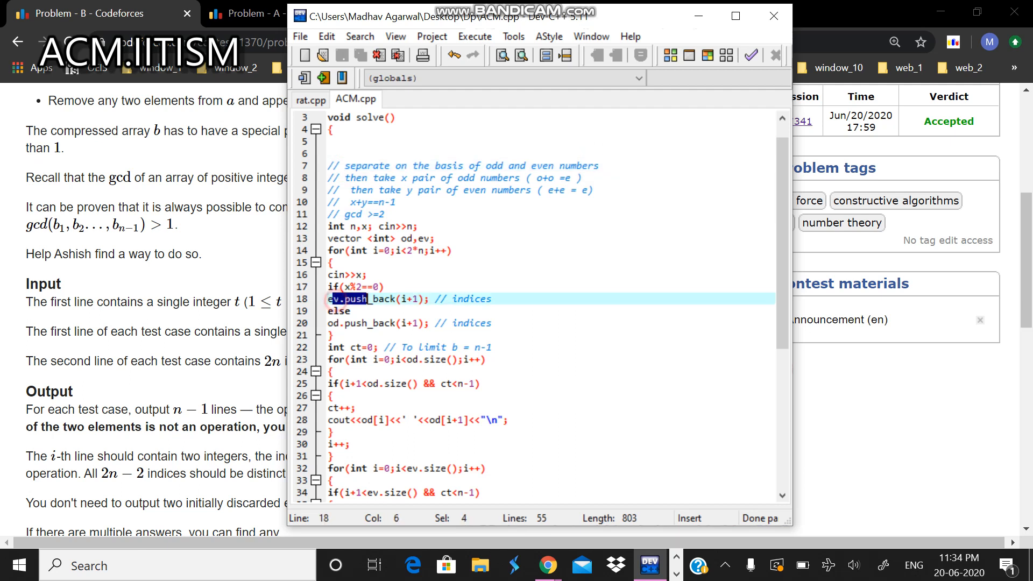
click(482, 298)
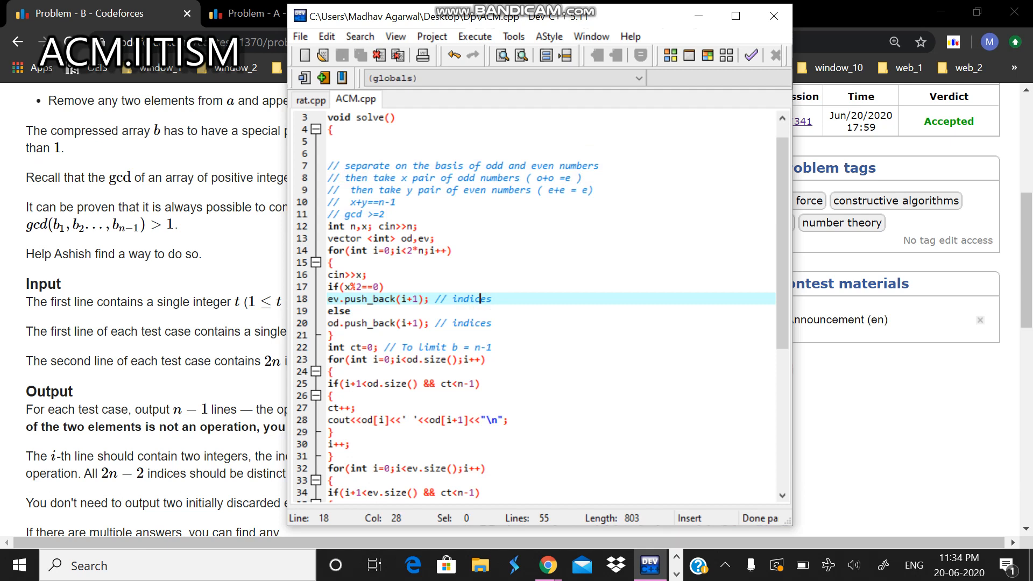
click(396, 323)
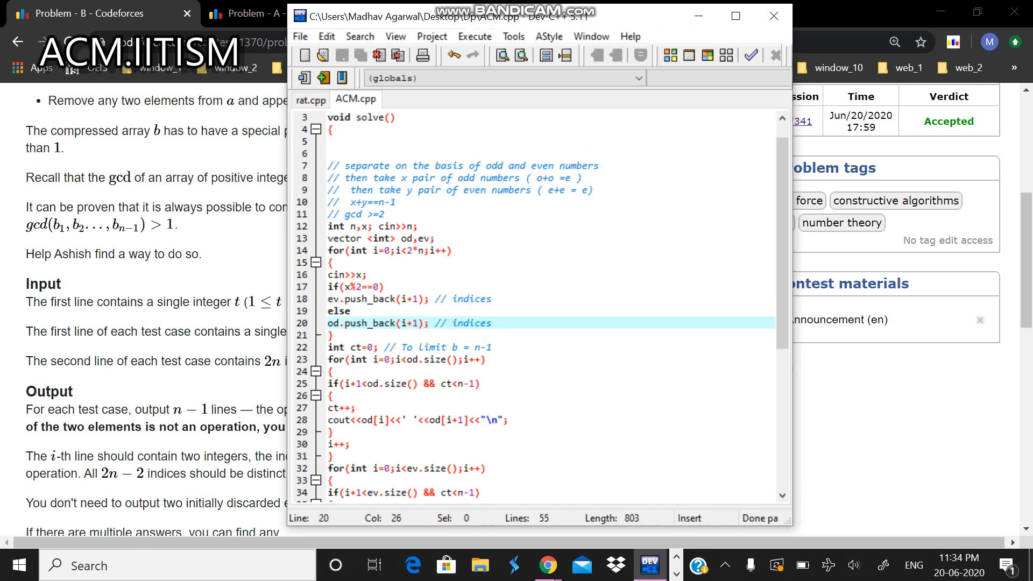
click(474, 190)
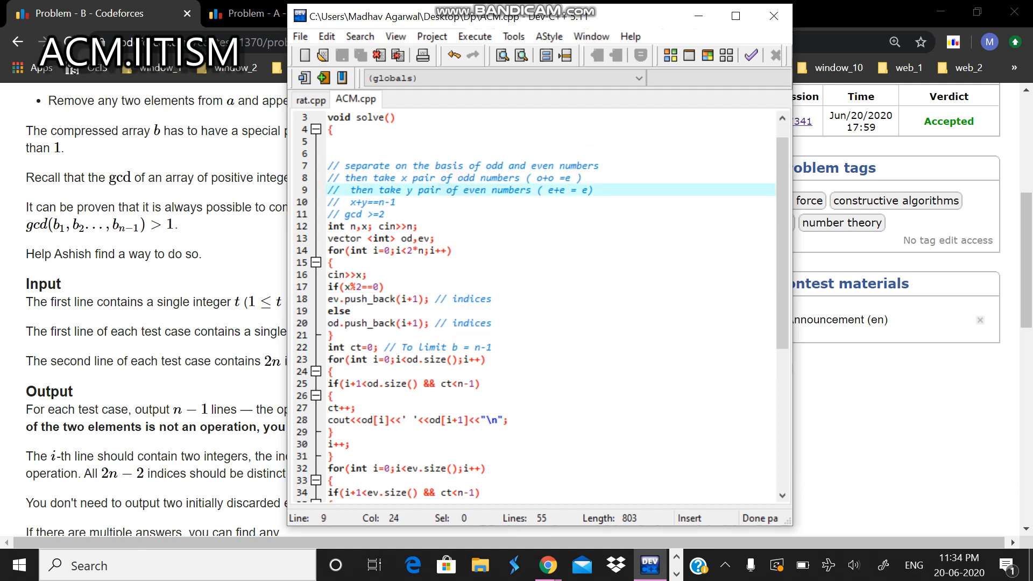
click(441, 177)
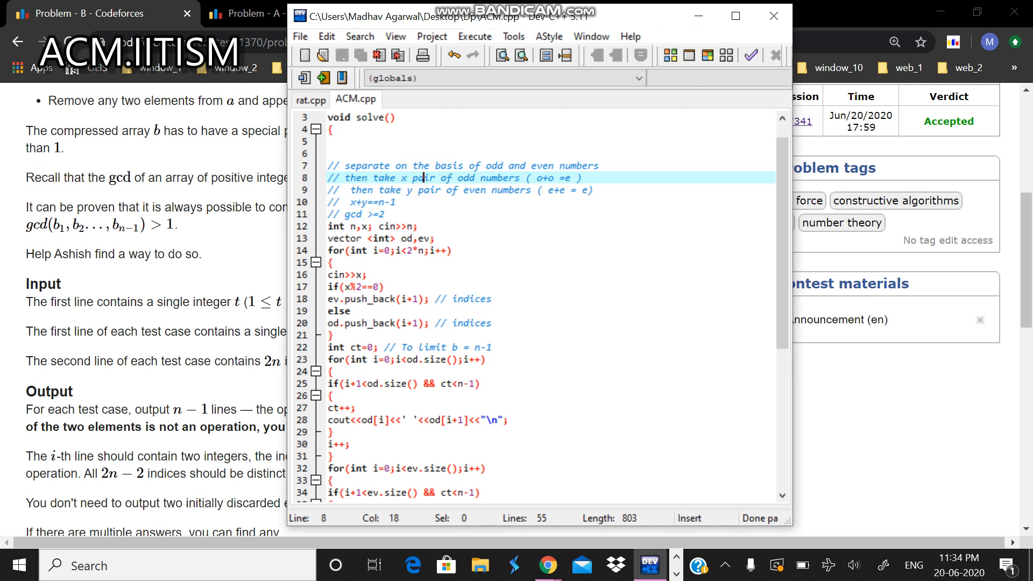
click(368, 202)
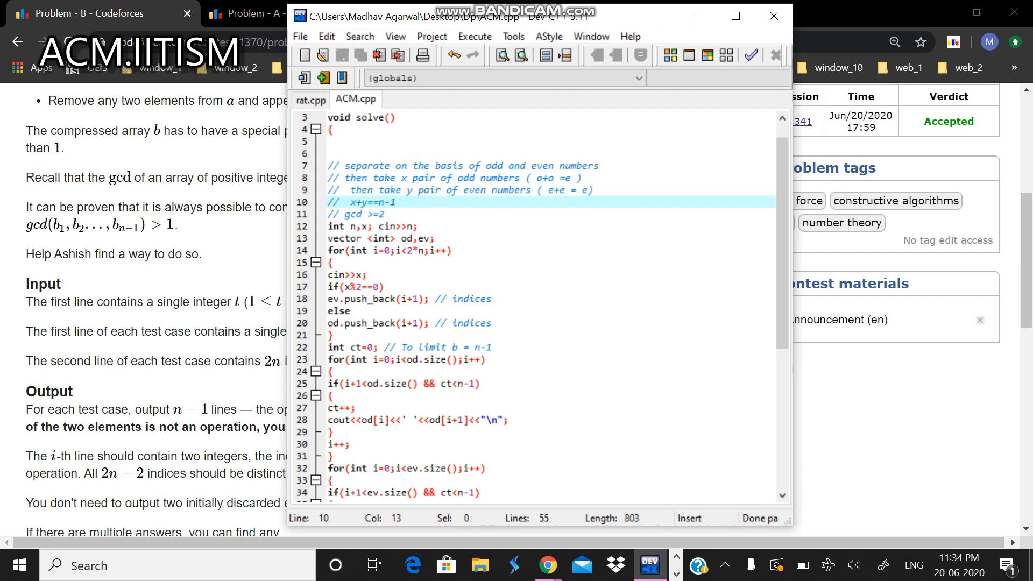
click(396, 202)
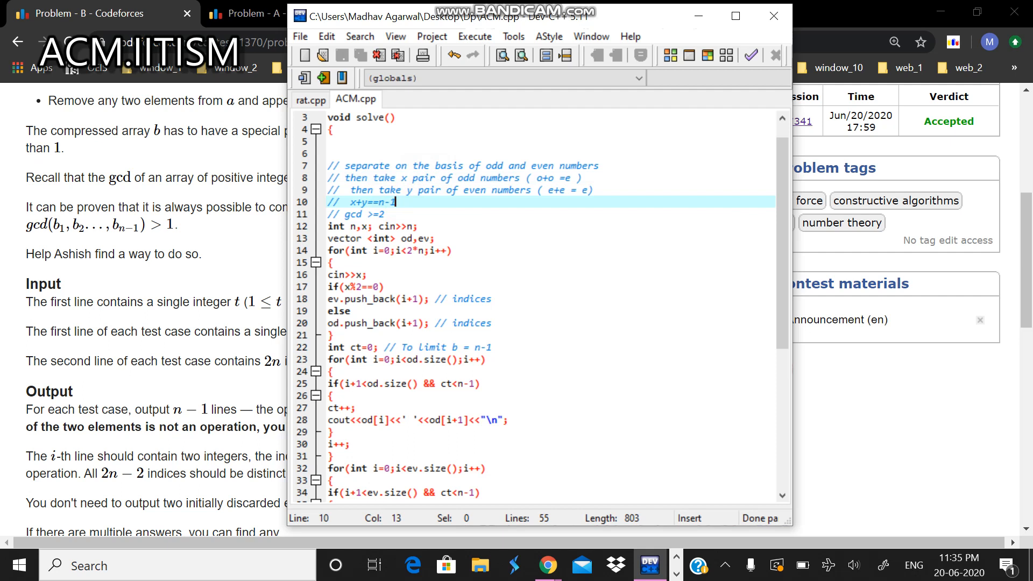
click(496, 177)
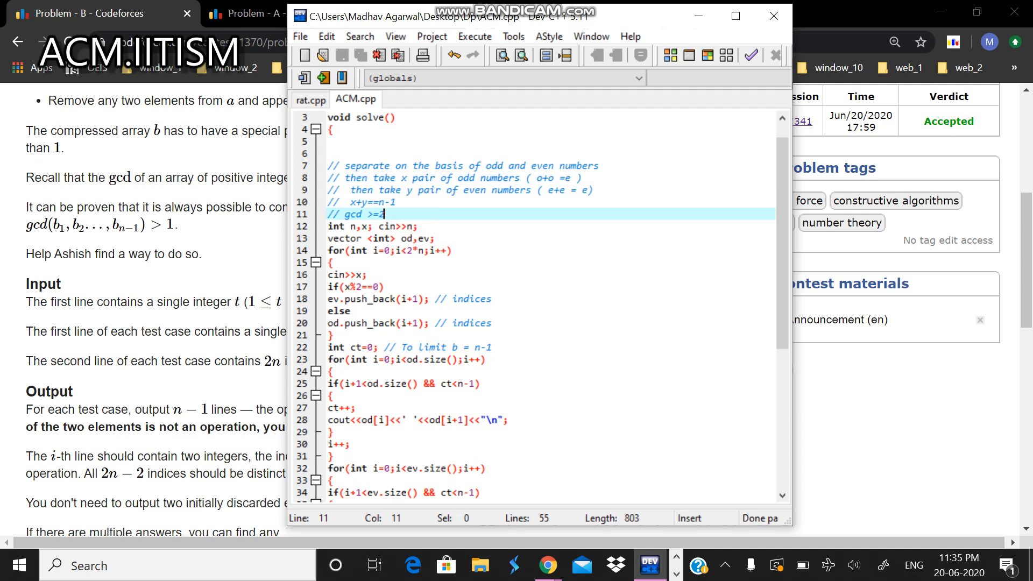
scroll(down, 3)
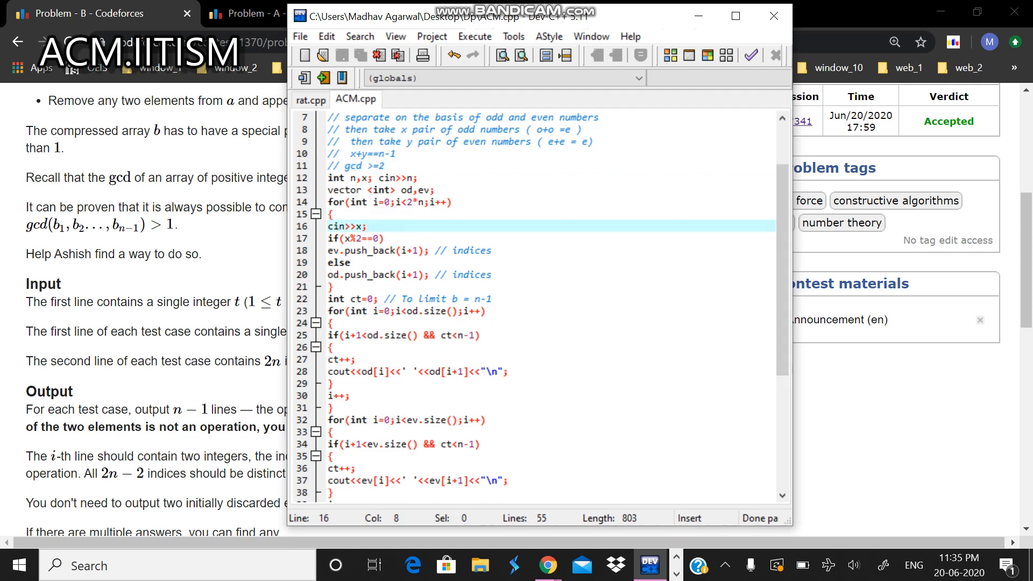
click(332, 286)
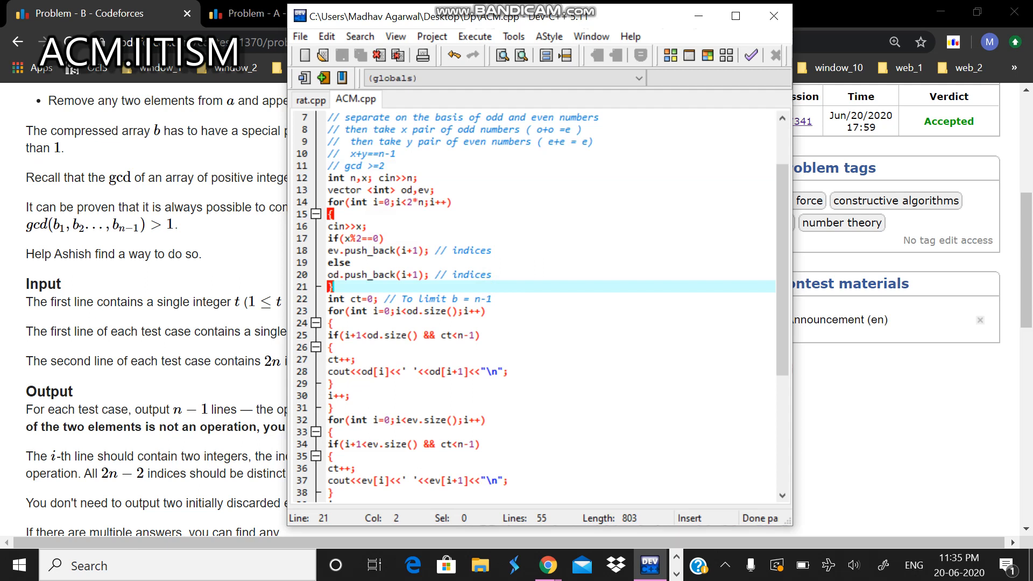
click(403, 335)
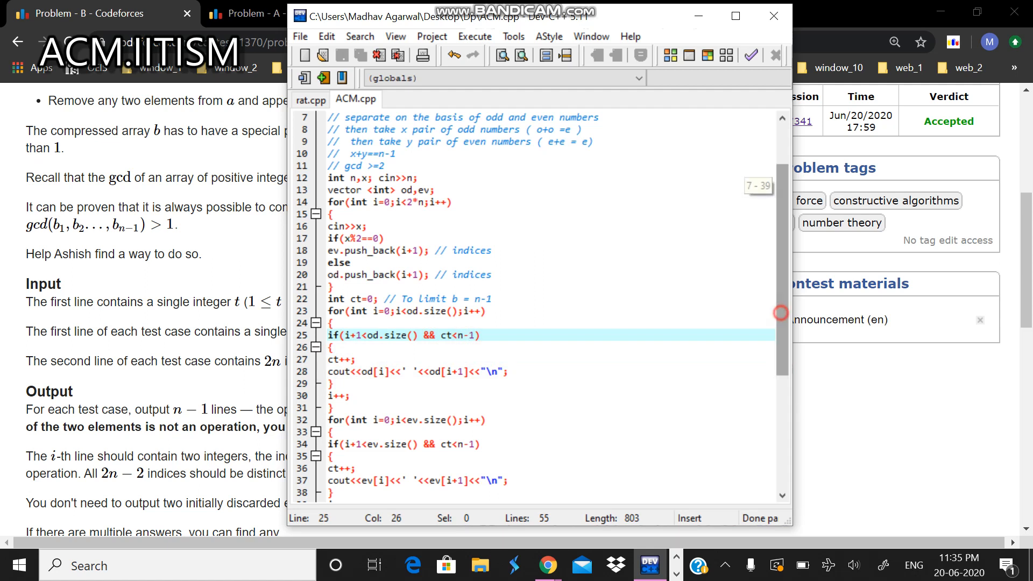
scroll(down, 3)
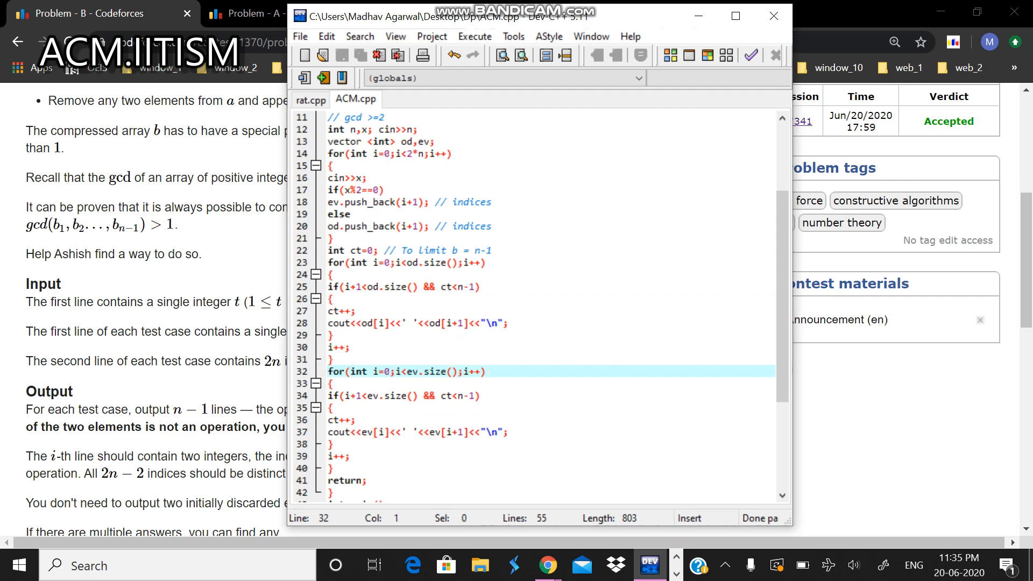
click(354, 432)
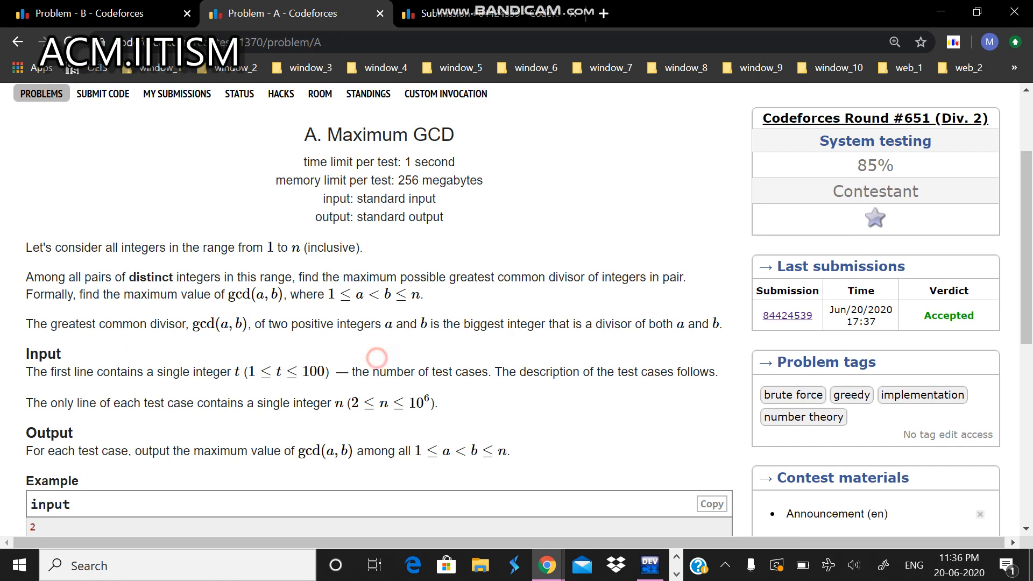
Read the Maximum GCD statement down to its examples and note, then open submission 84424539.
scroll(down, 3)
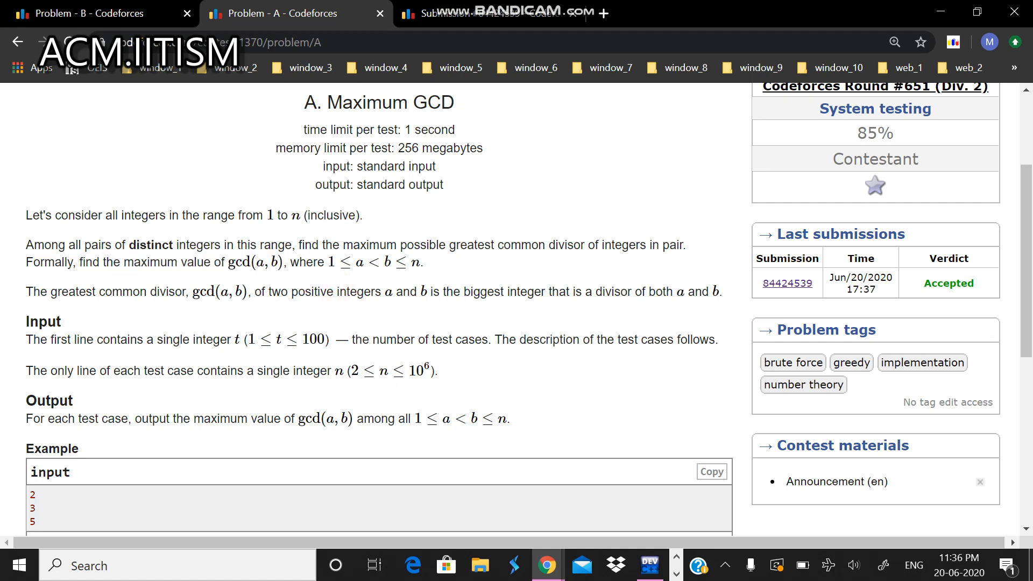
double_click(151, 245)
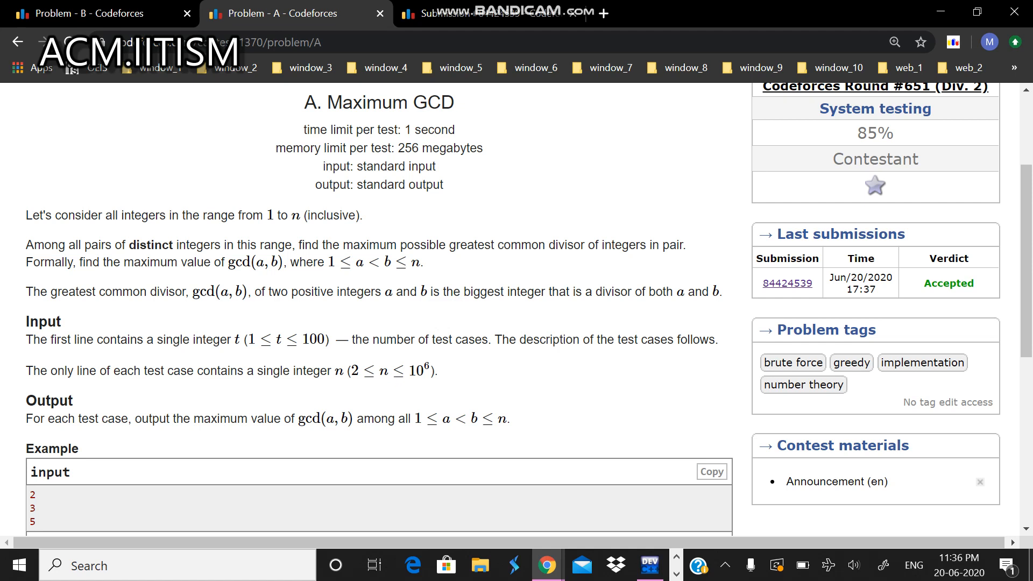
drag(124, 262, 264, 262)
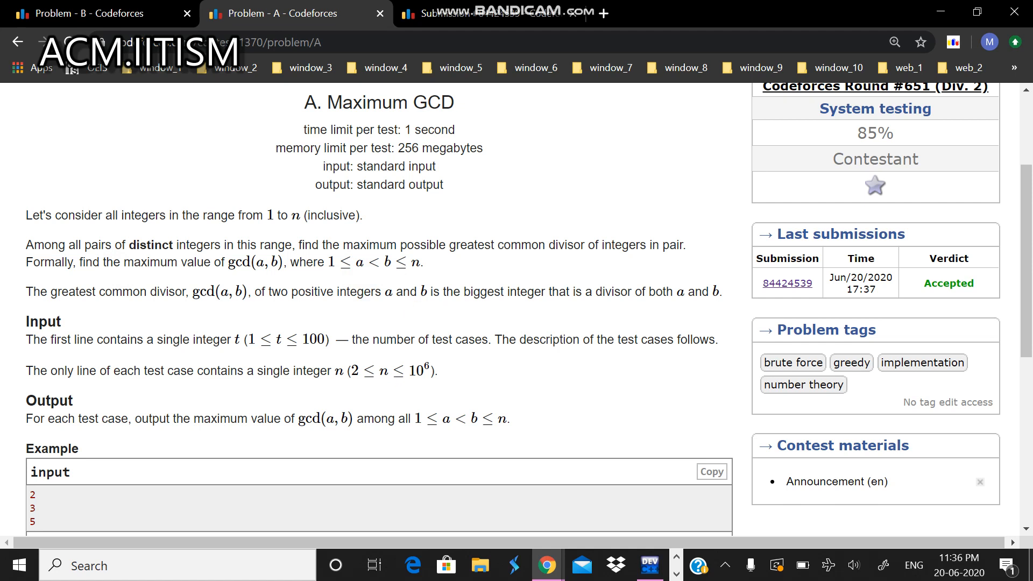
scroll(down, 3)
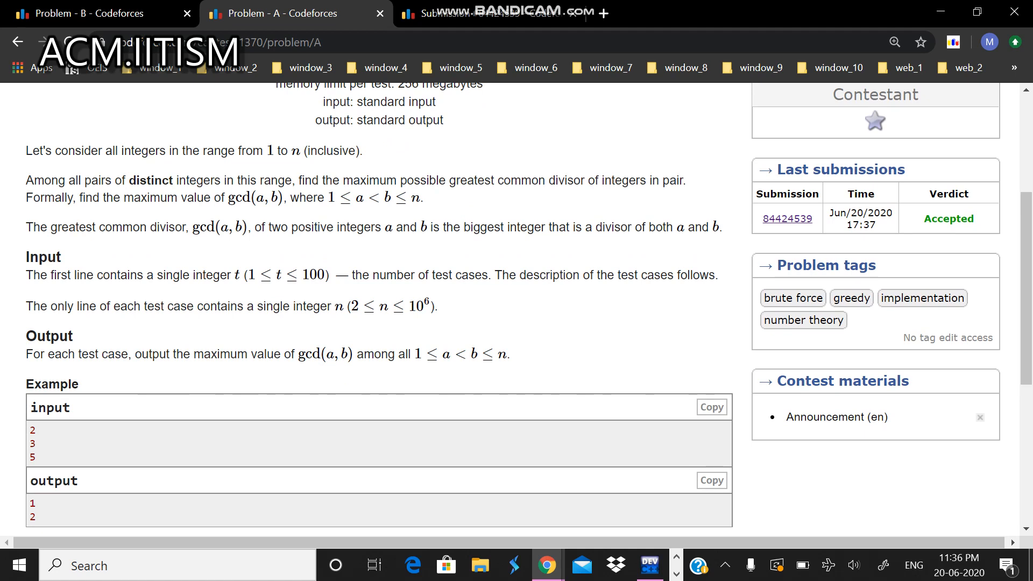
scroll(down, 3)
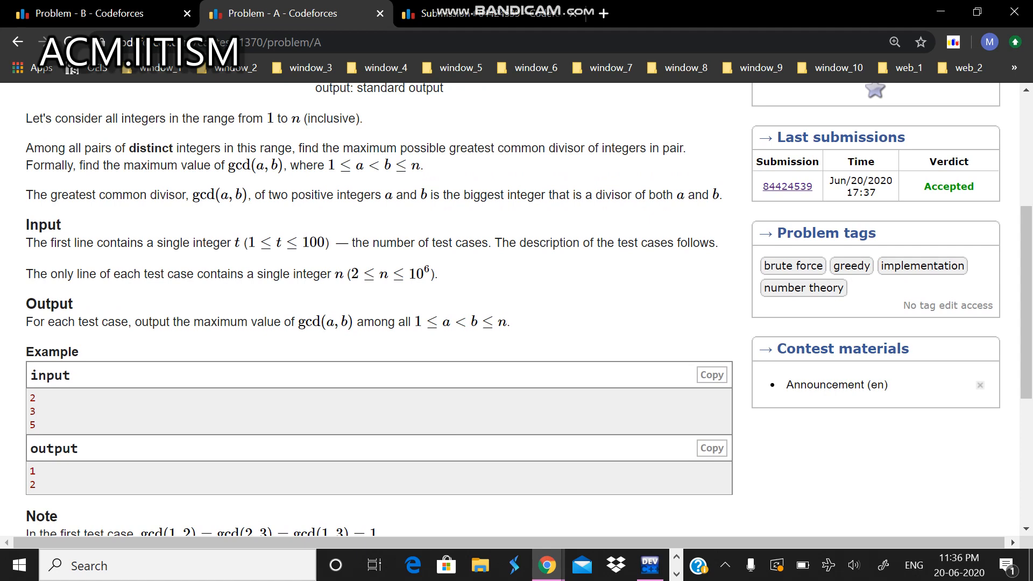
scroll(down, 3)
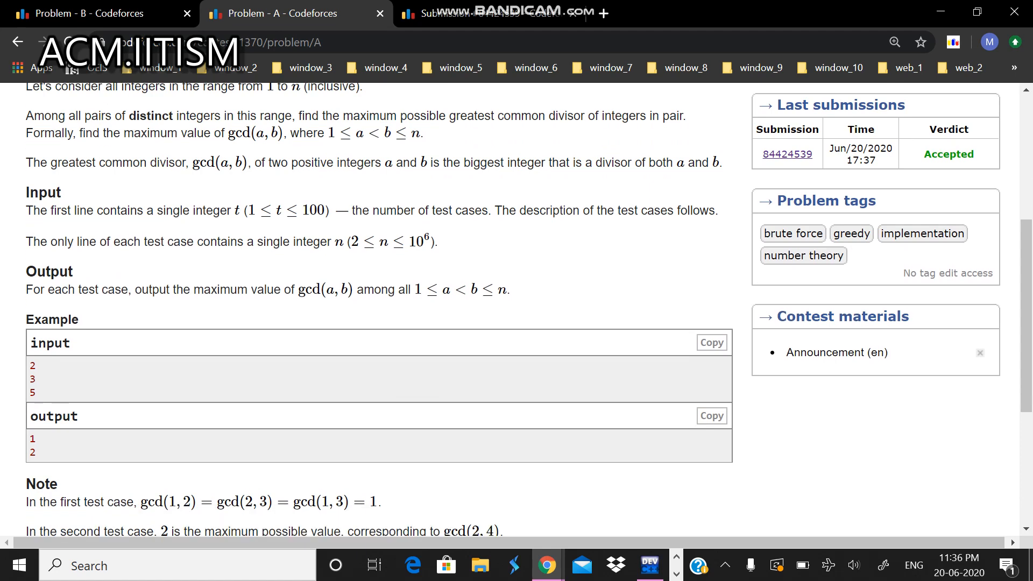
click(48, 379)
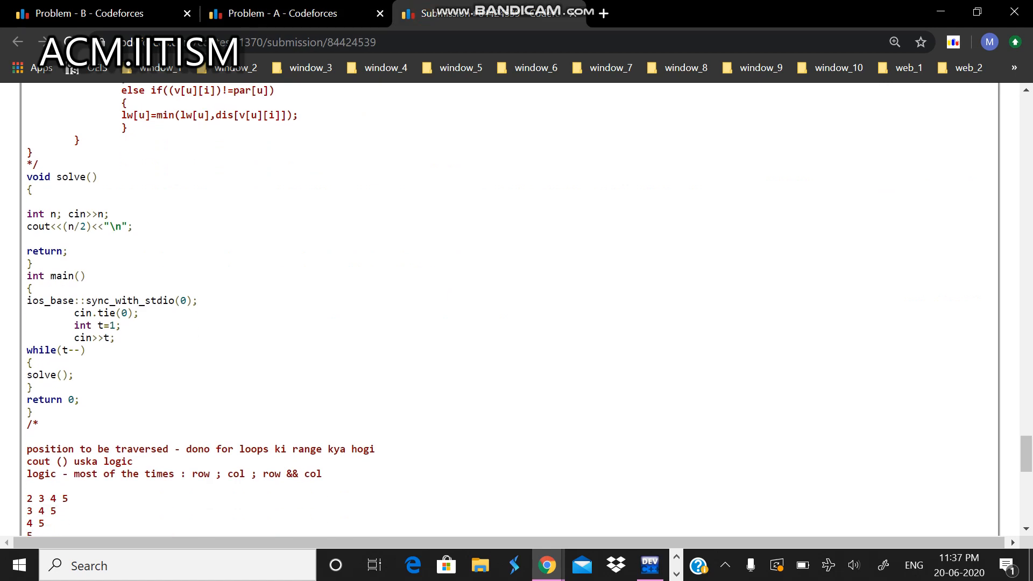
Highlight the solve() lines that read n and print n/2.
drag(27, 213, 132, 226)
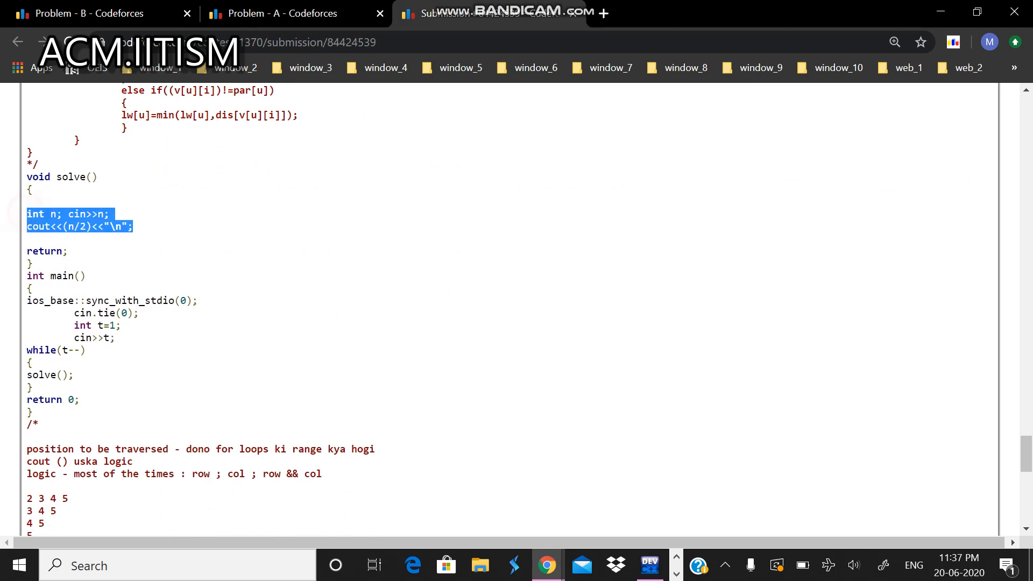